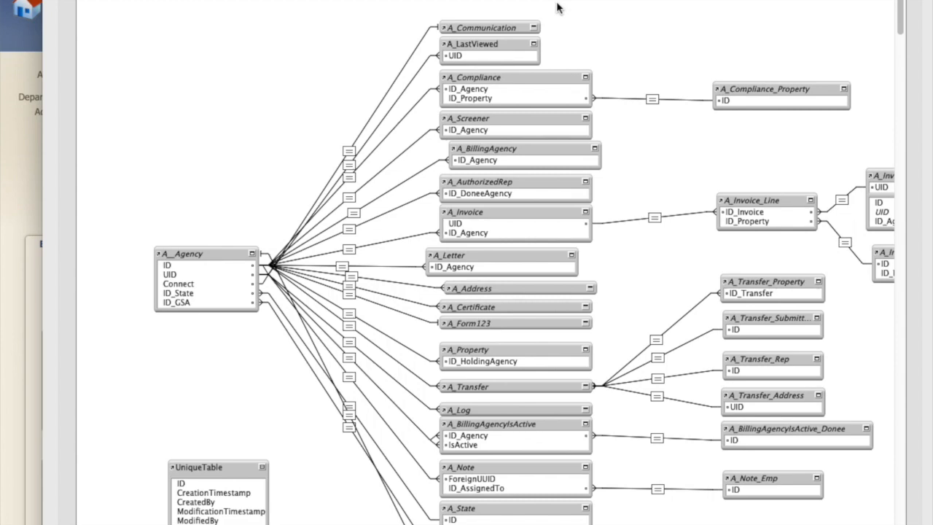
# Select A_Address plus every occurrence sharing its source table, such as A_Transfer_Address
pyautogui.click(204, 253)
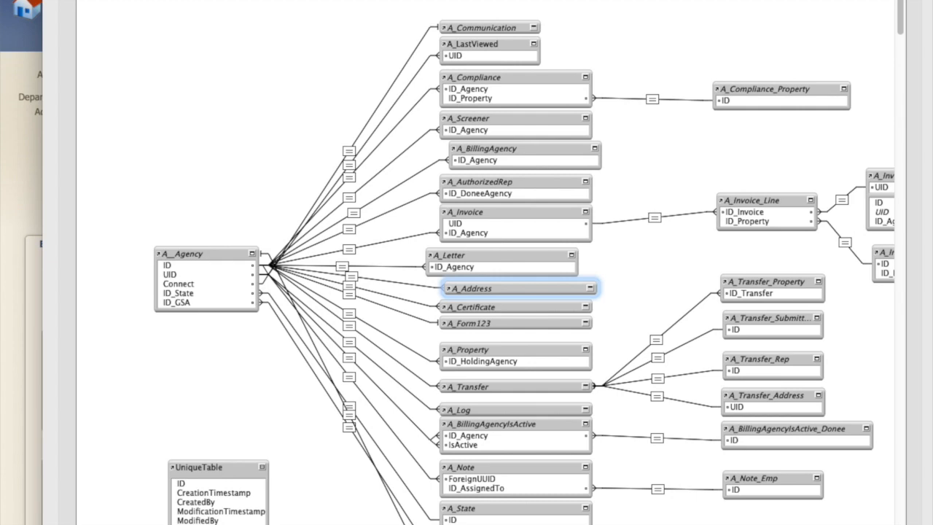
pyautogui.click(772, 399)
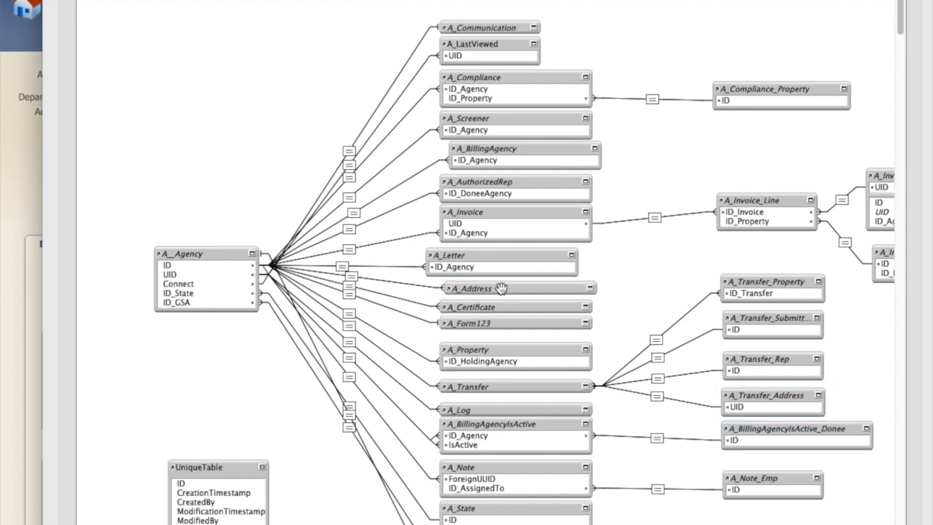
pyautogui.click(503, 288)
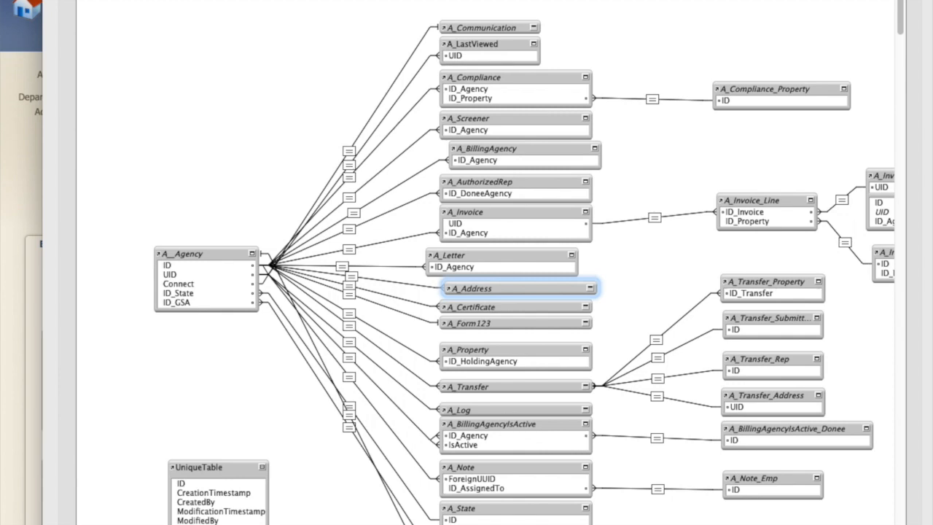
pyautogui.click(772, 401)
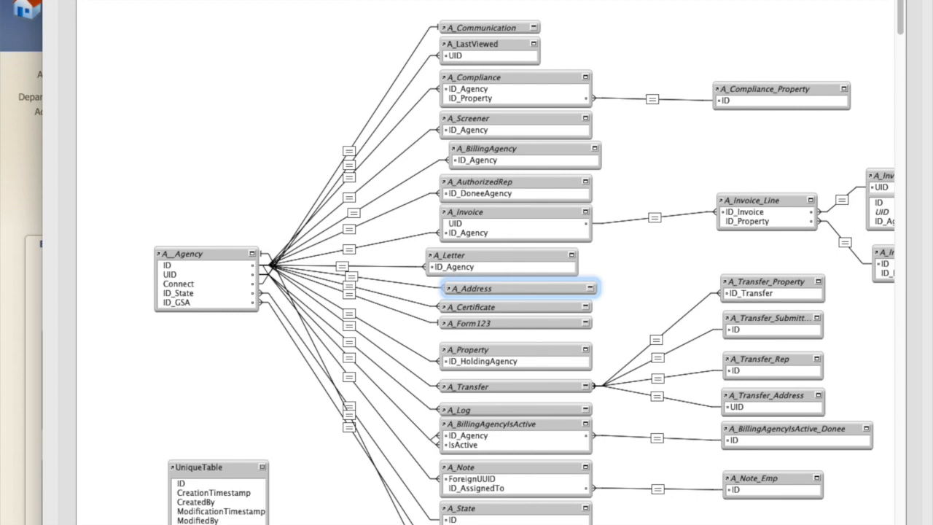
pyautogui.moveTo(315, 379)
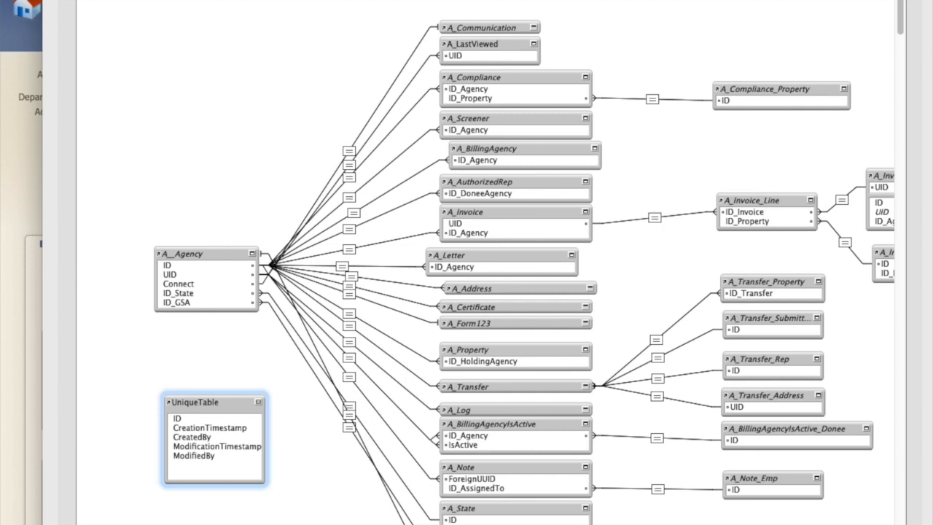
pyautogui.moveTo(502, 271)
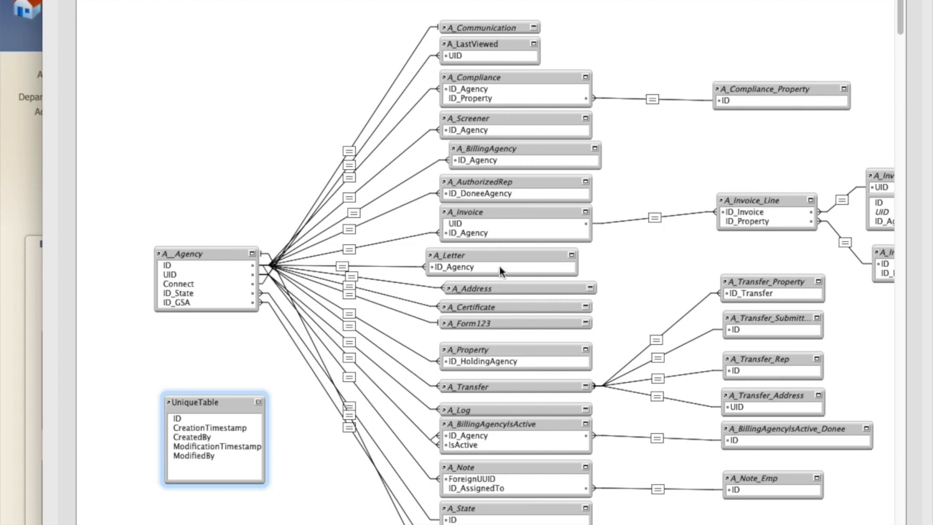
pyautogui.click(518, 288)
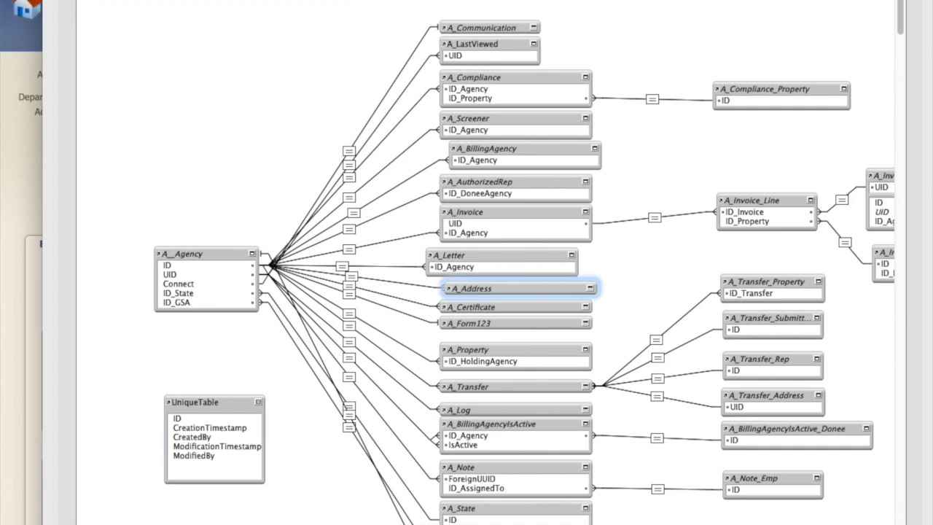
pyautogui.click(769, 401)
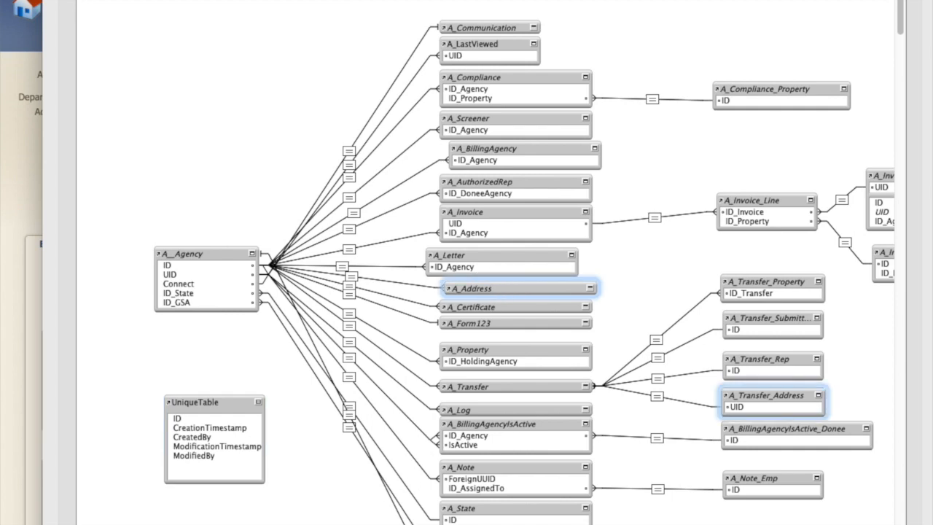